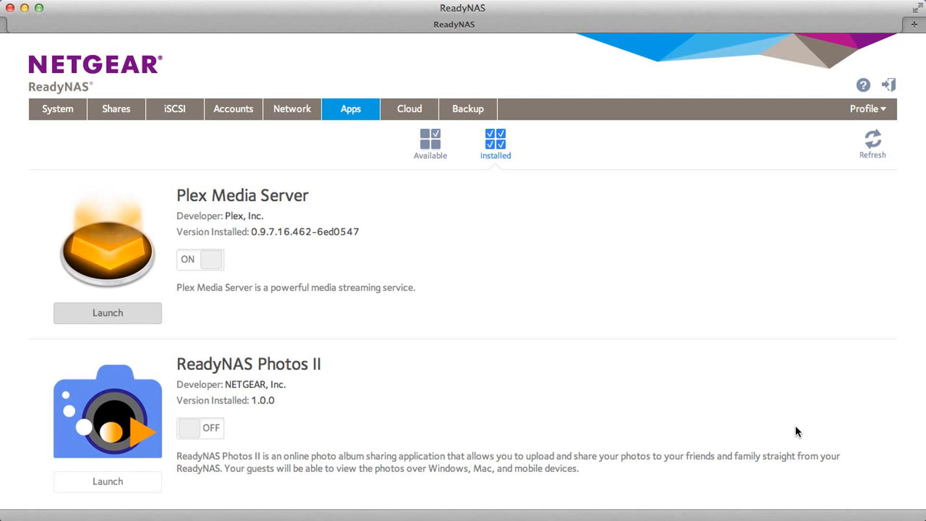
pyautogui.moveTo(764, 411)
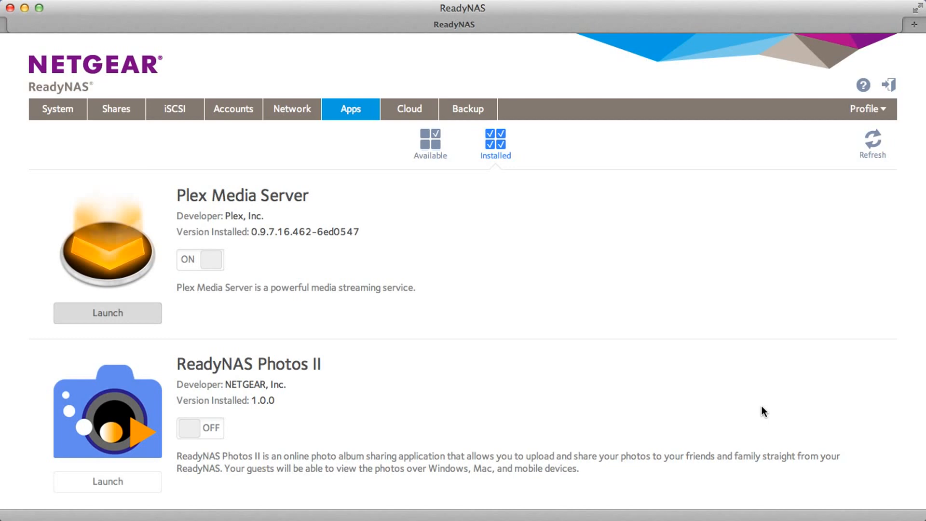
pyautogui.moveTo(401, 161)
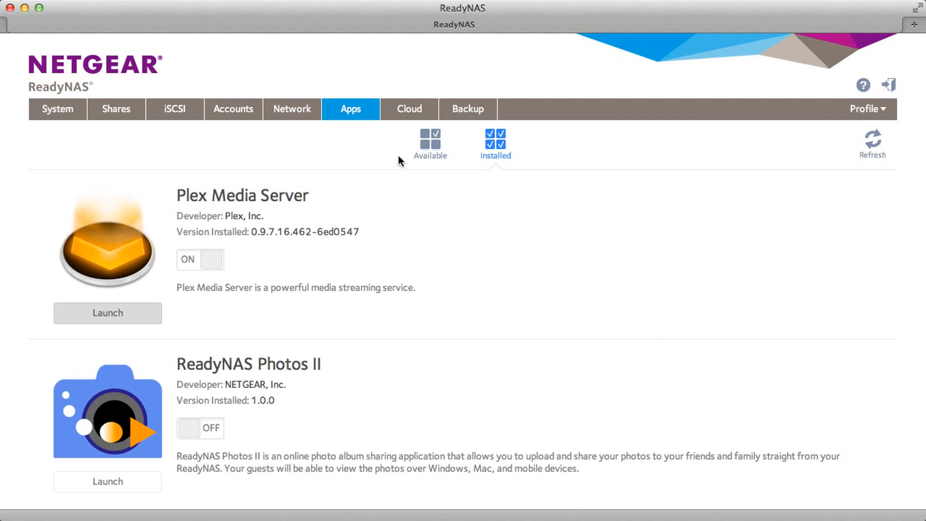
pyautogui.moveTo(491, 153)
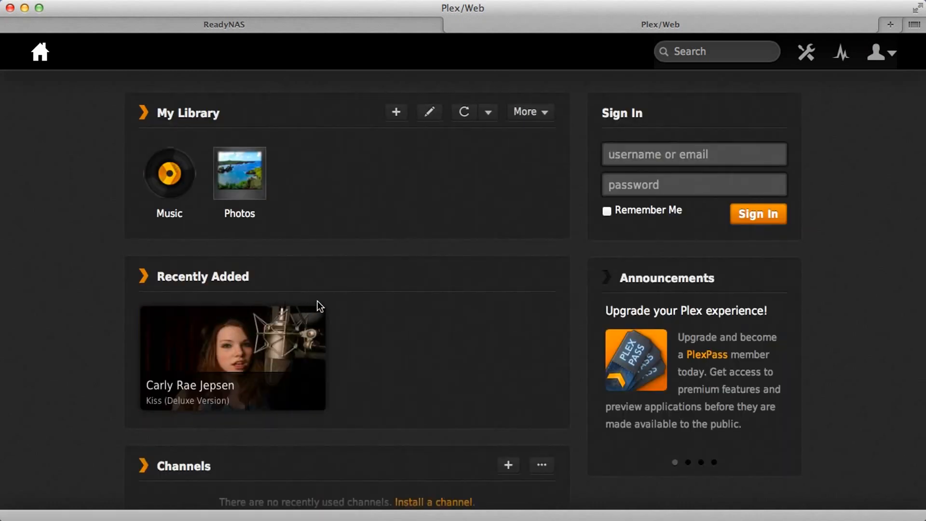
pyautogui.moveTo(368, 303)
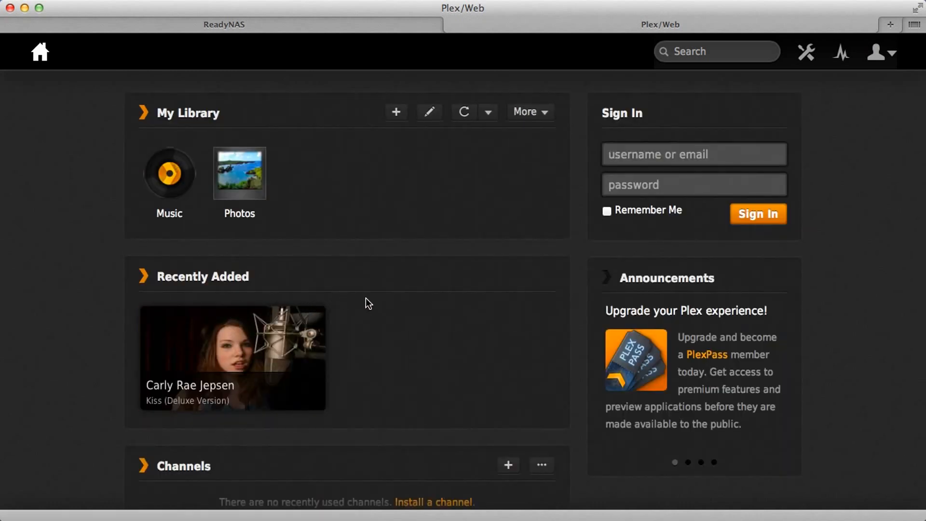
pyautogui.moveTo(330, 180)
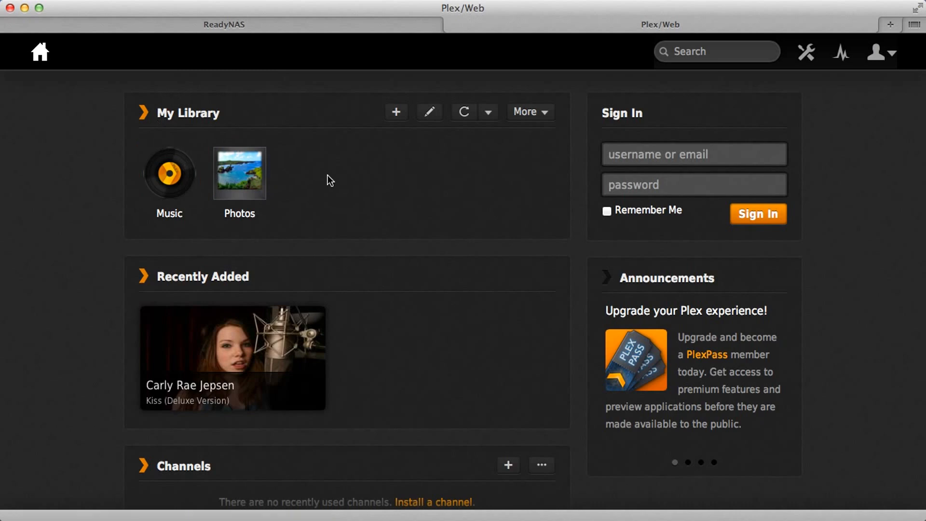
pyautogui.moveTo(395, 162)
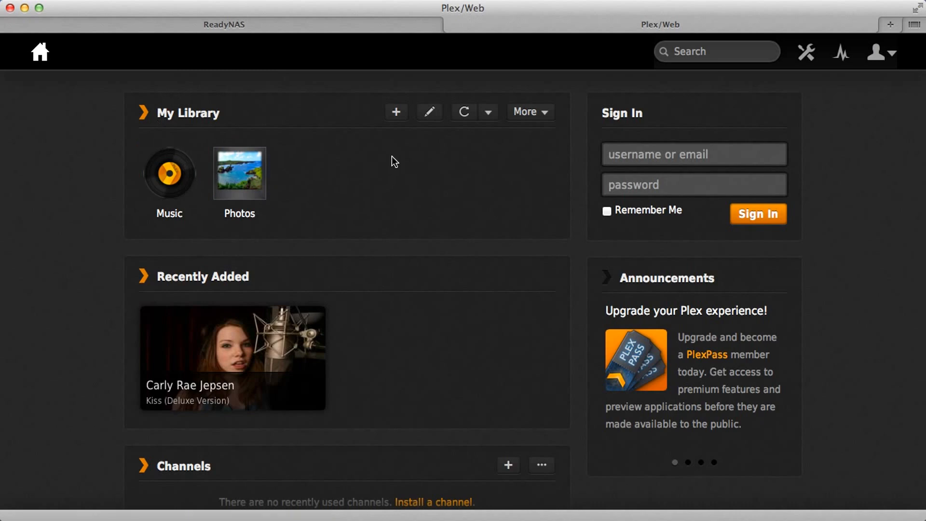
pyautogui.moveTo(395, 112)
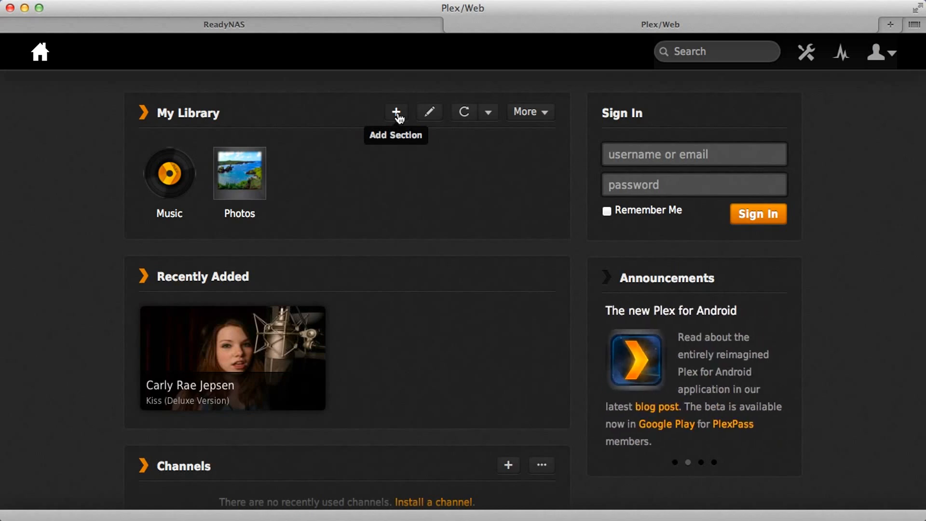
# Step: Begin a new library section of type Movies and reach its folder chooser
pyautogui.click(395, 111)
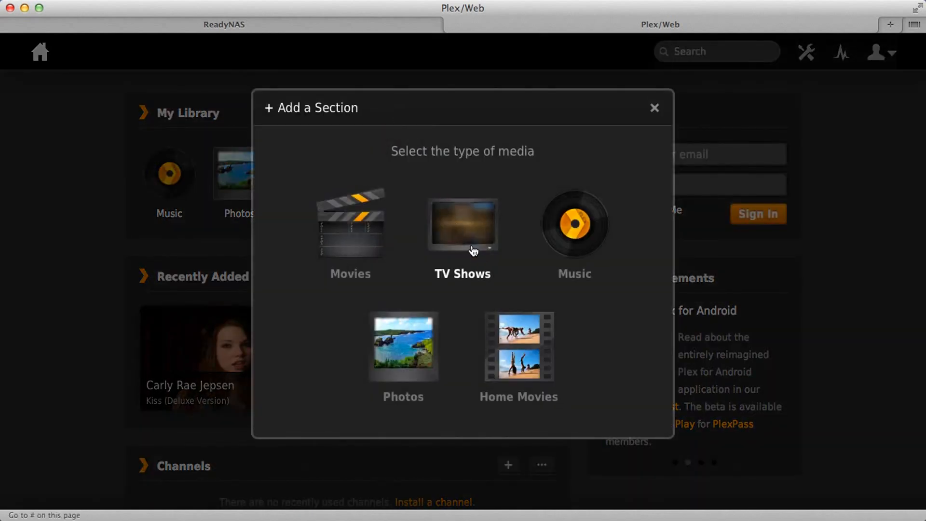
pyautogui.click(349, 231)
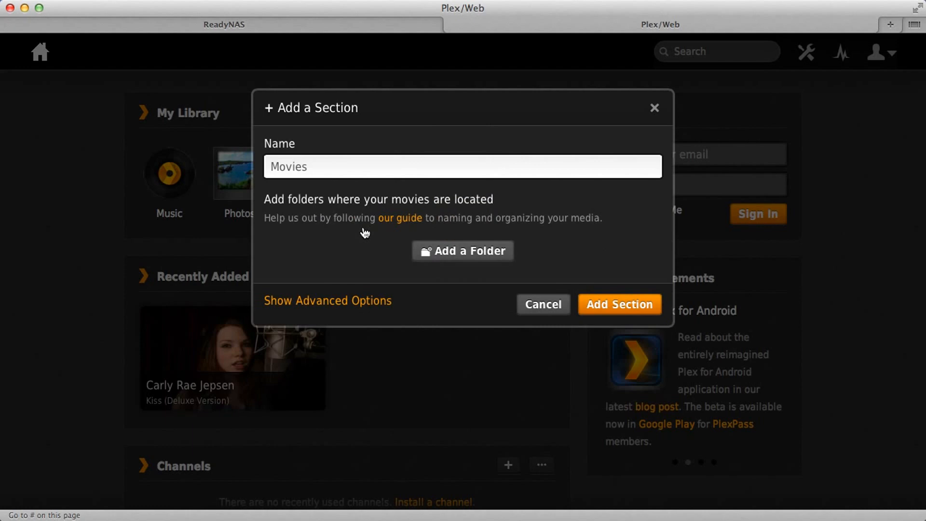
pyautogui.click(462, 251)
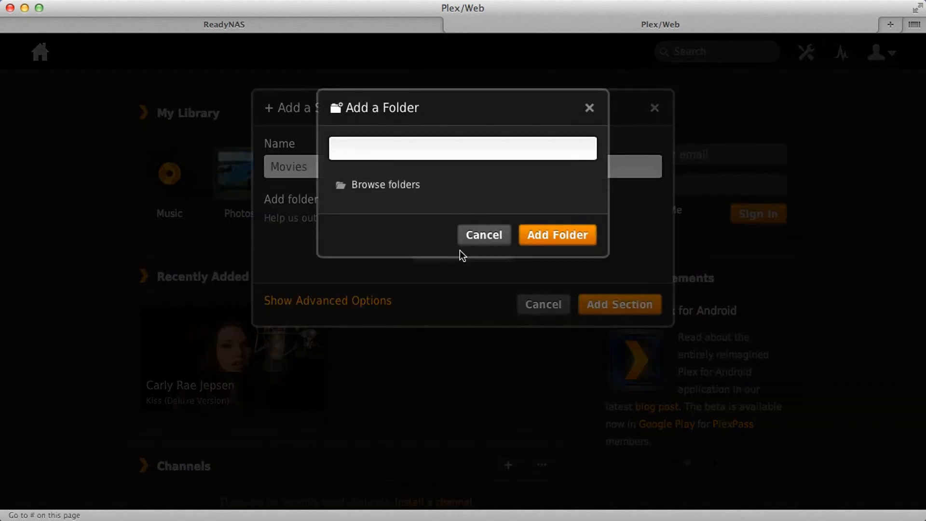
# Step: Browse the server folders into data and add /data/Videos to the section
pyautogui.click(385, 184)
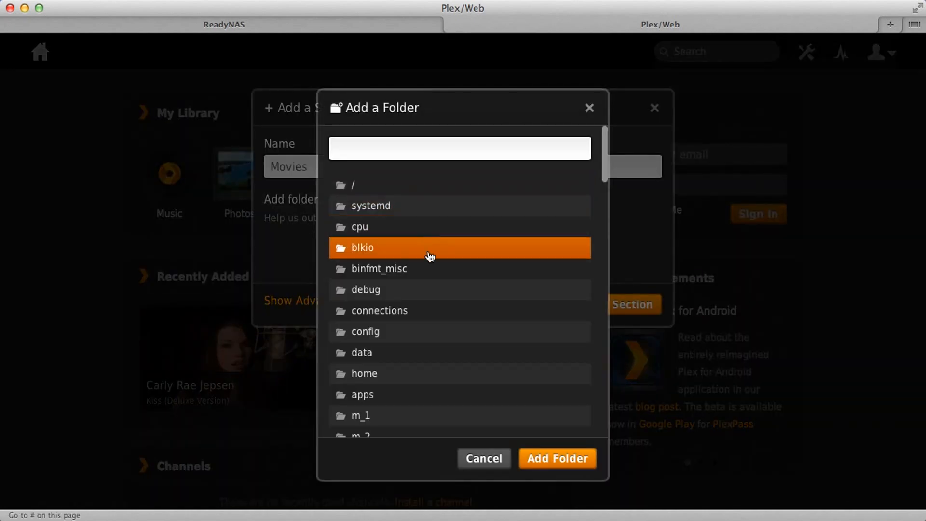
pyautogui.moveTo(440, 354)
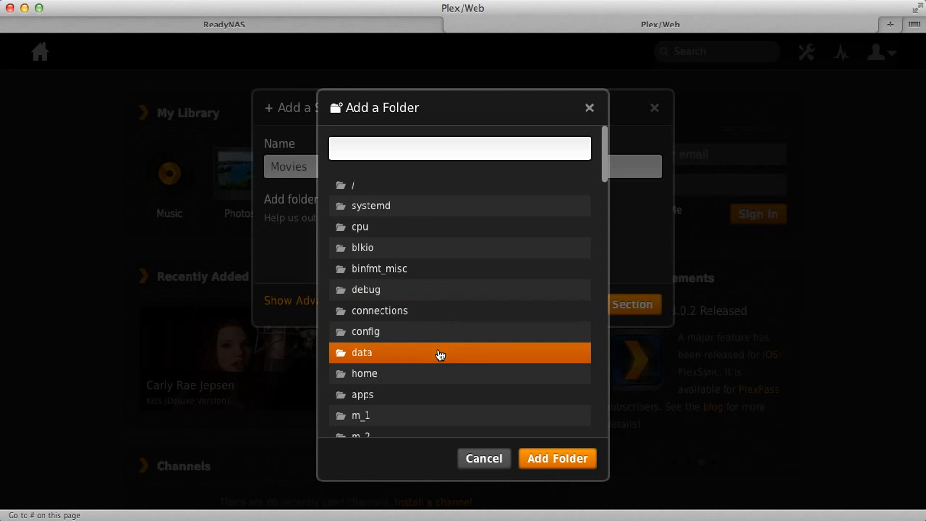
pyautogui.moveTo(368, 357)
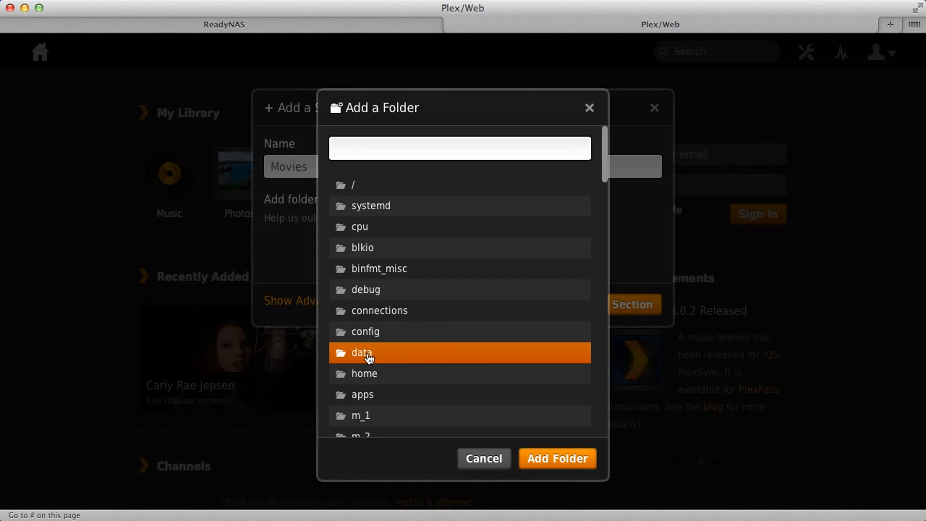
pyautogui.doubleClick(368, 353)
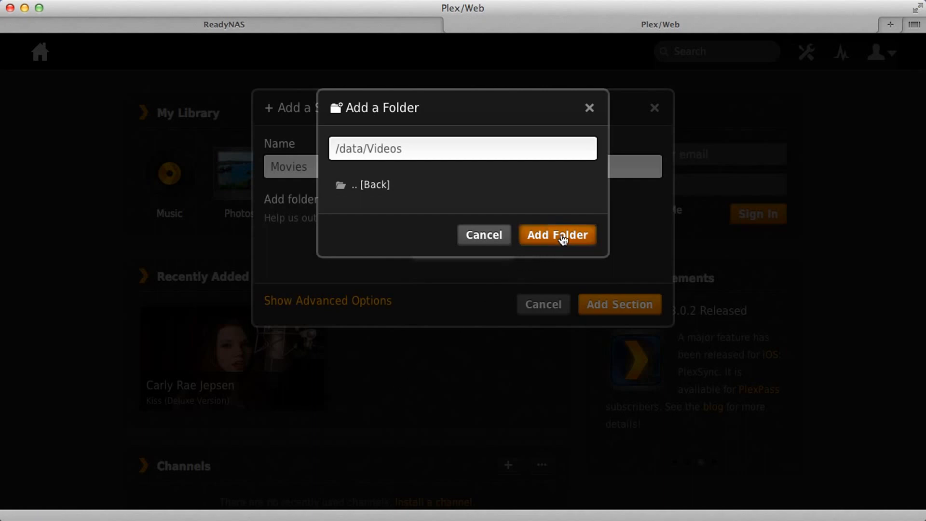
pyautogui.click(557, 234)
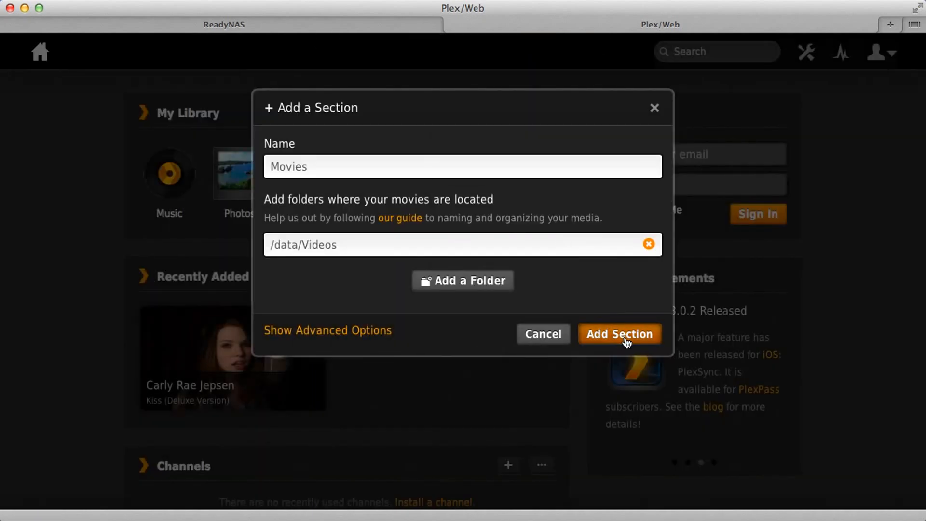
# Step: Add the Movies section, play the Kiss (Deluxe Version) album, and go back to the dashboard
pyautogui.click(620, 334)
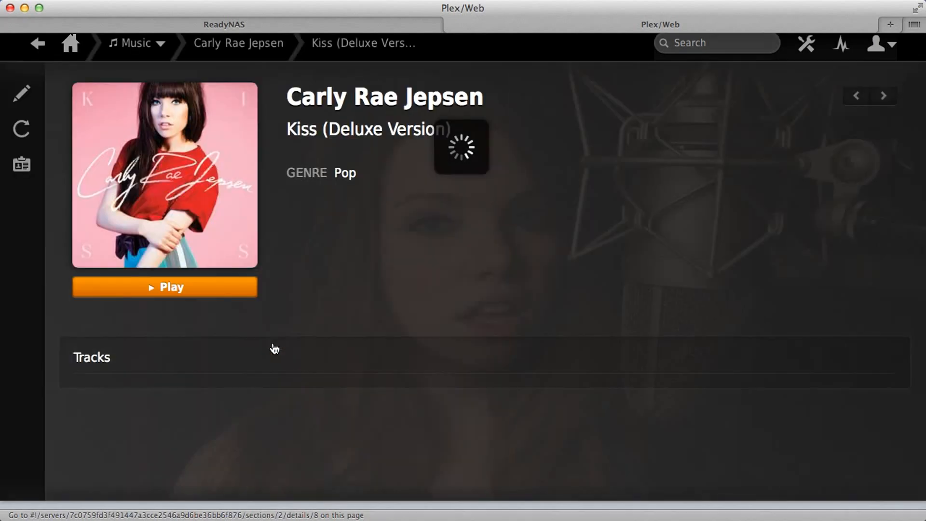
pyautogui.click(164, 287)
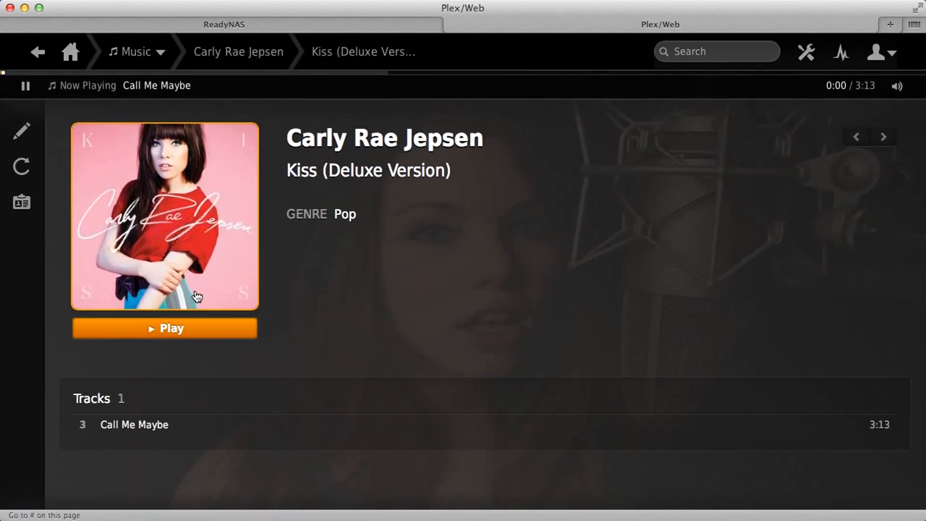
pyautogui.click(69, 52)
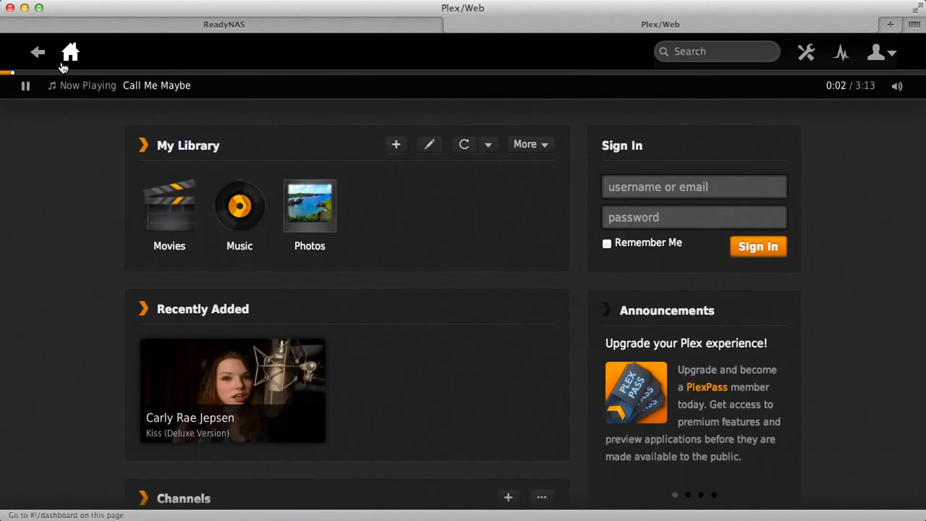
# Step: Pause Call Me Maybe from the Now Playing bar
pyautogui.click(25, 85)
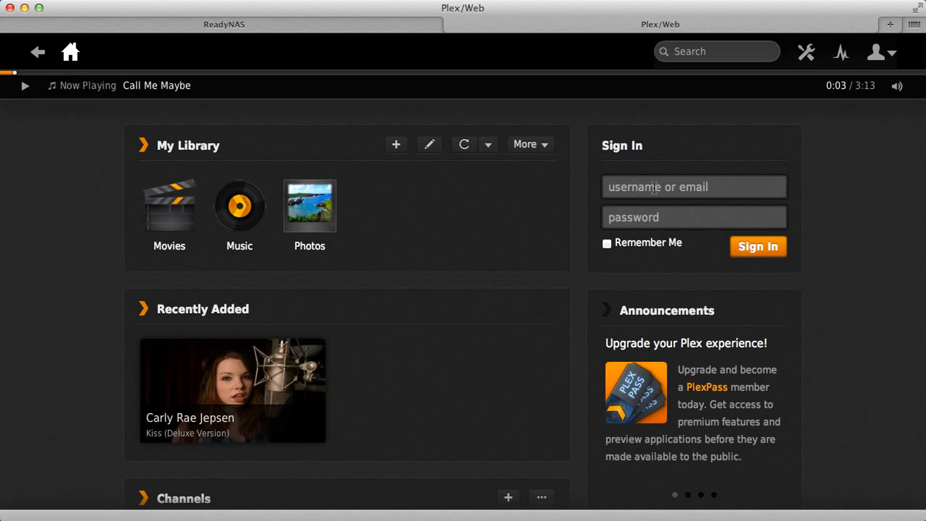
pyautogui.moveTo(672, 220)
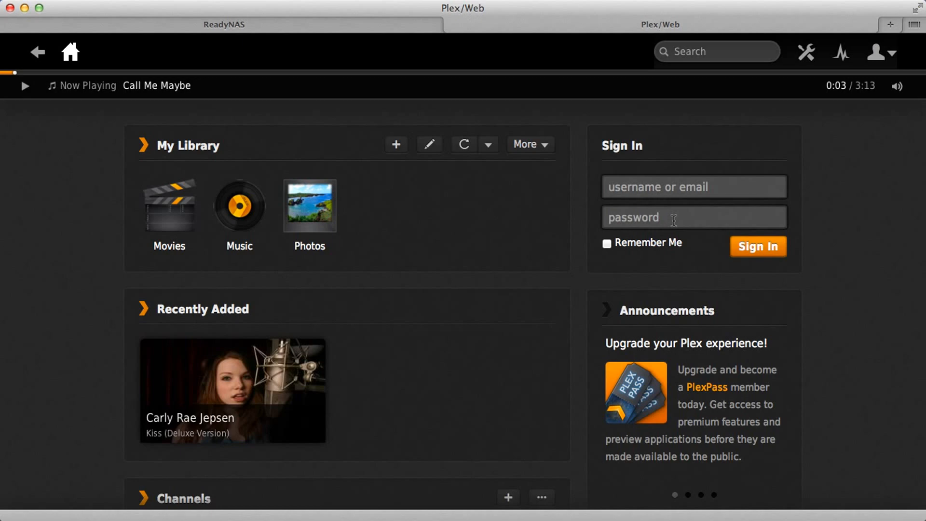